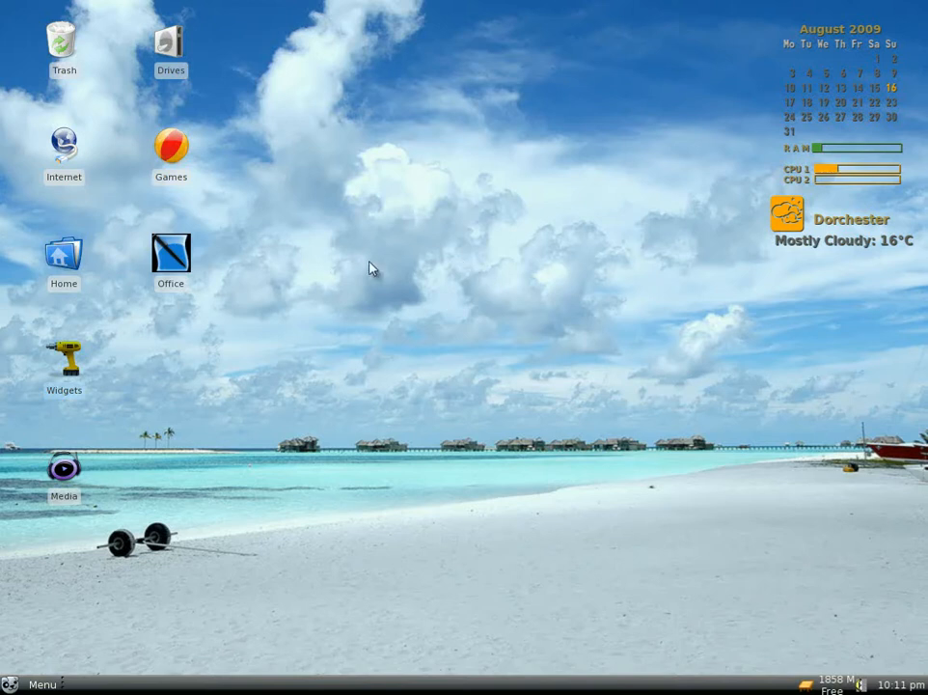
mouse_move(699, 85)
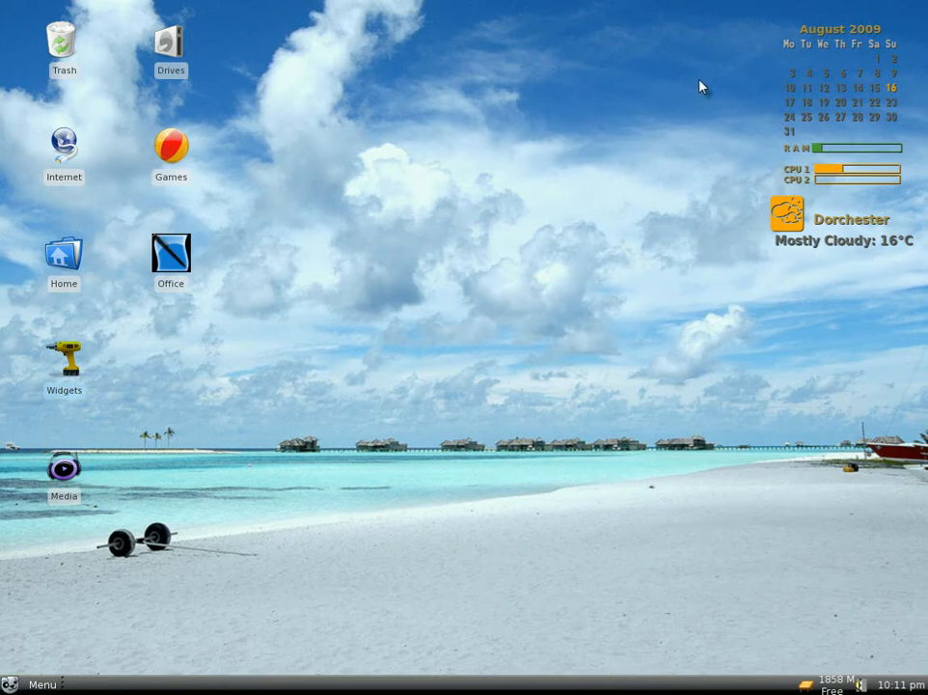
mouse_move(737, 269)
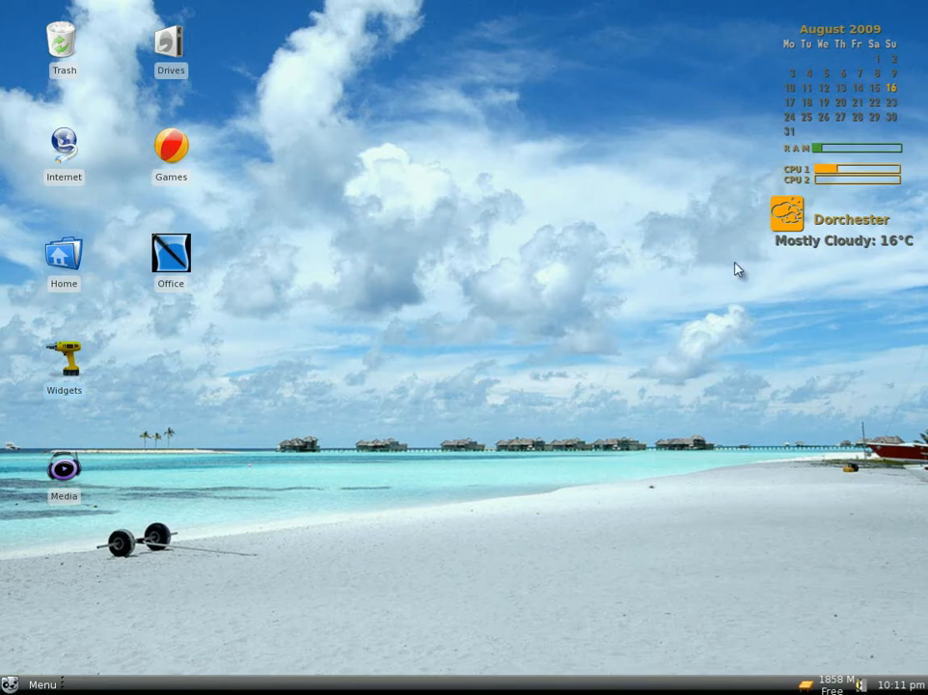
mouse_move(562, 249)
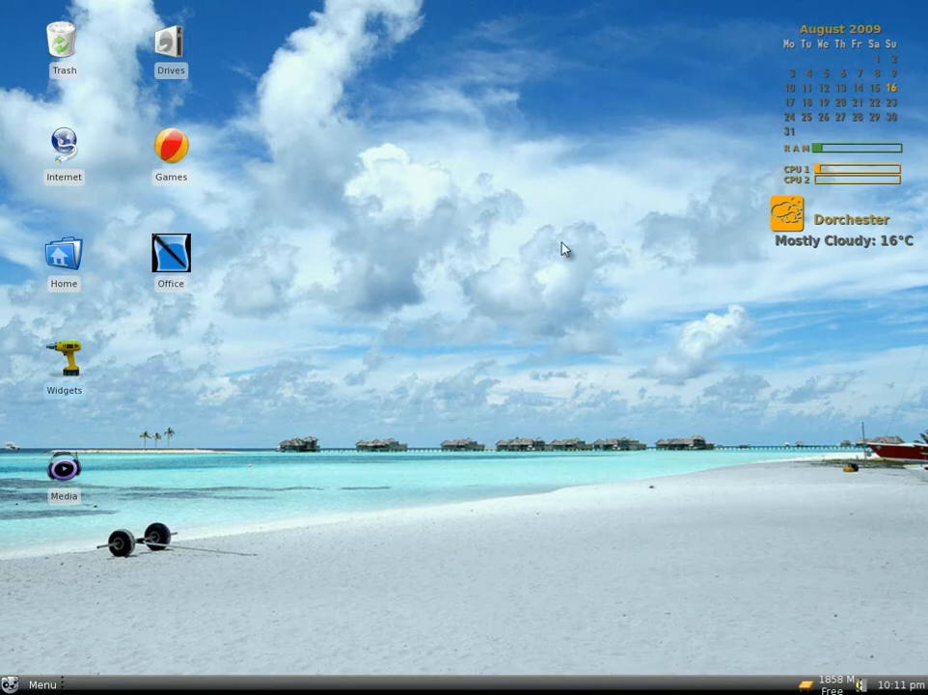
mouse_move(482, 292)
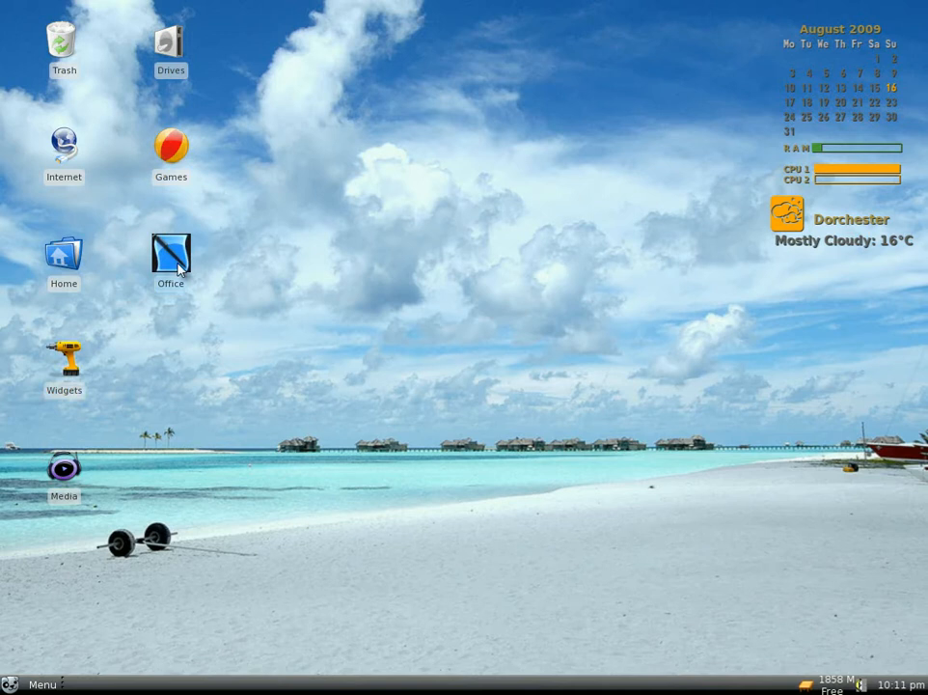
Open and close the Office folder, then open Games and select 3D Chess
double_click(170, 253)
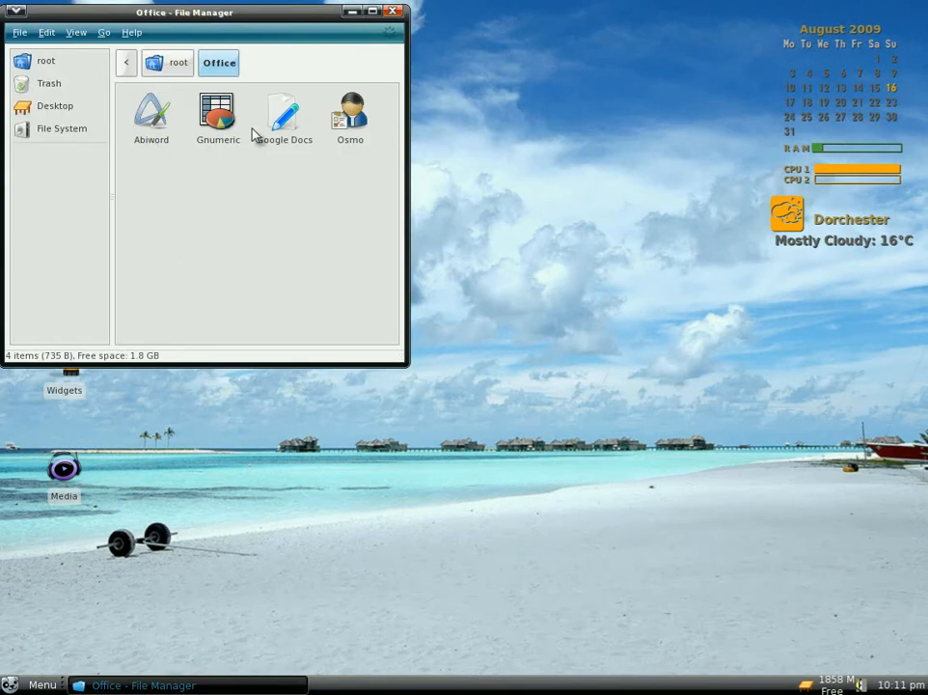
mouse_move(151, 113)
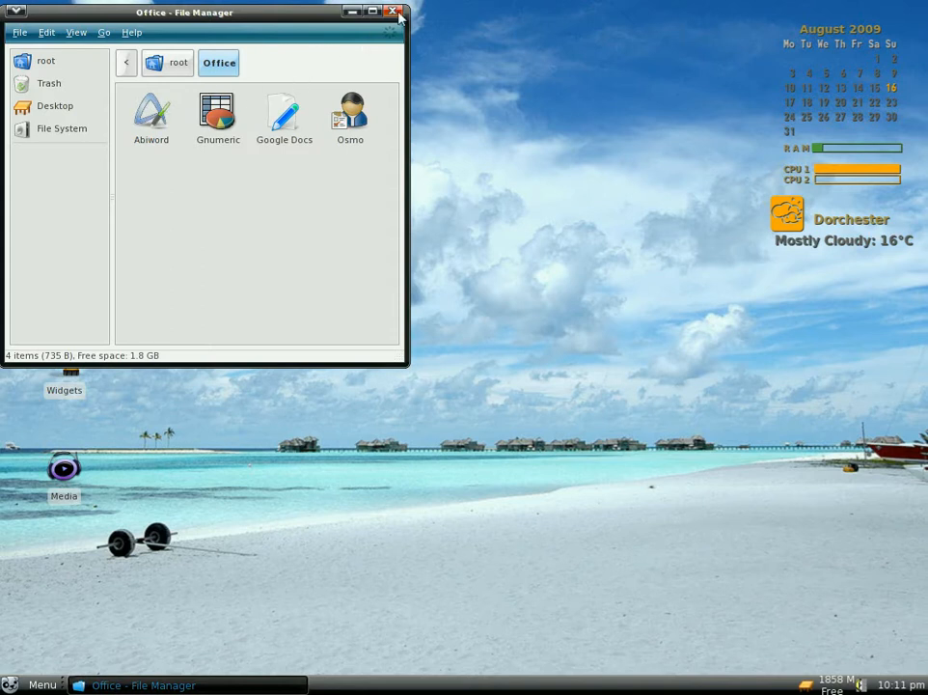
left_click(401, 11)
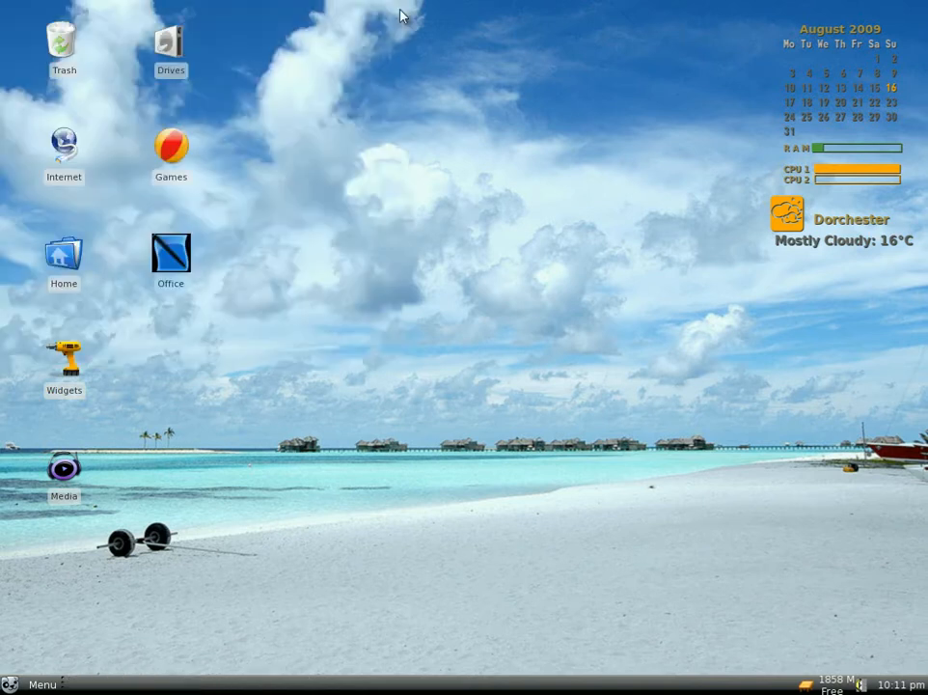
mouse_move(303, 281)
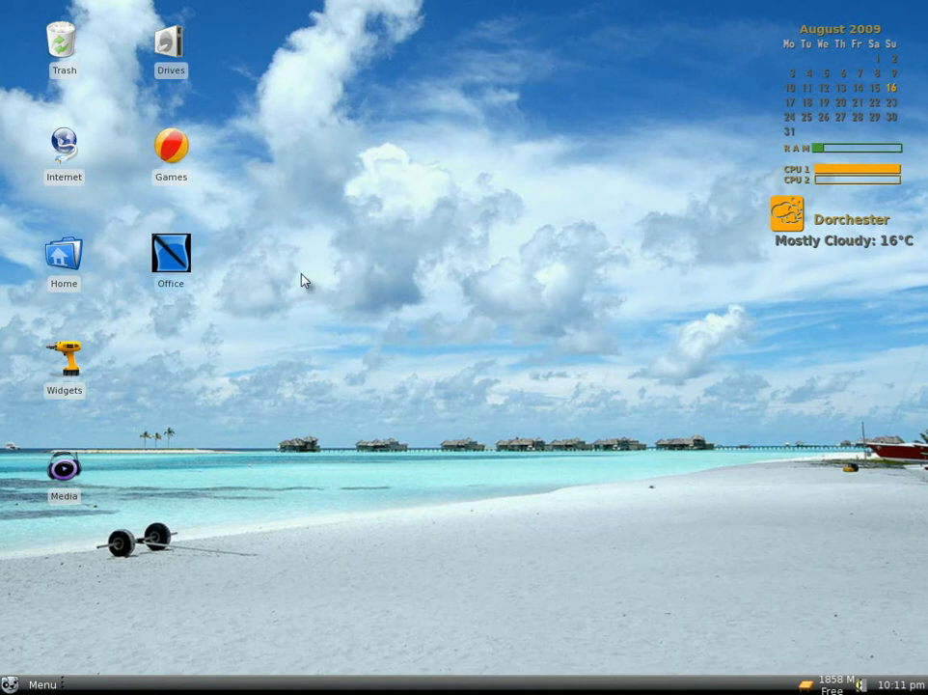
mouse_move(176, 153)
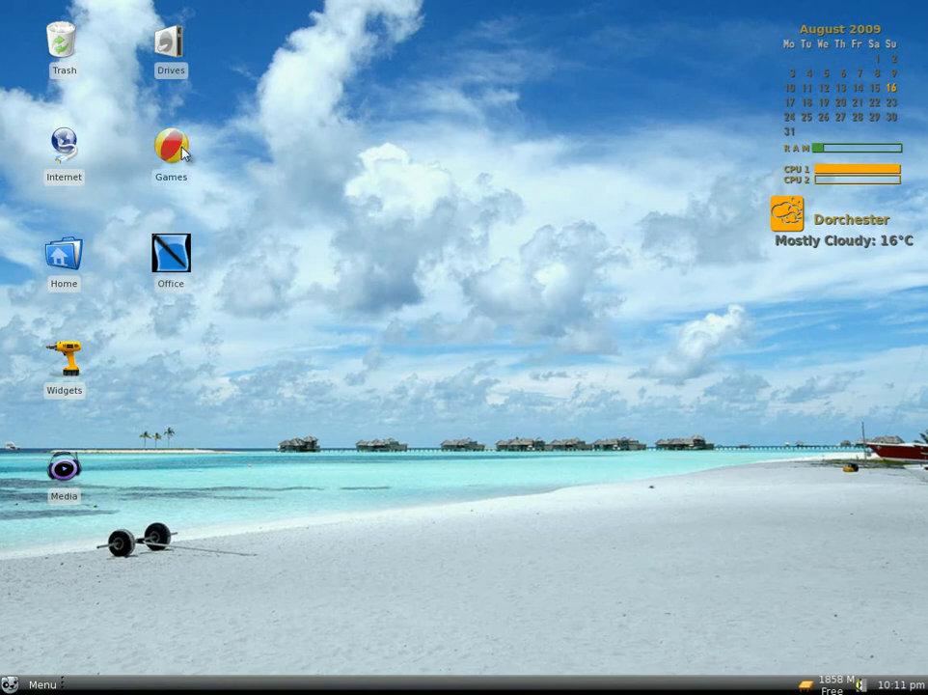
double_click(171, 143)
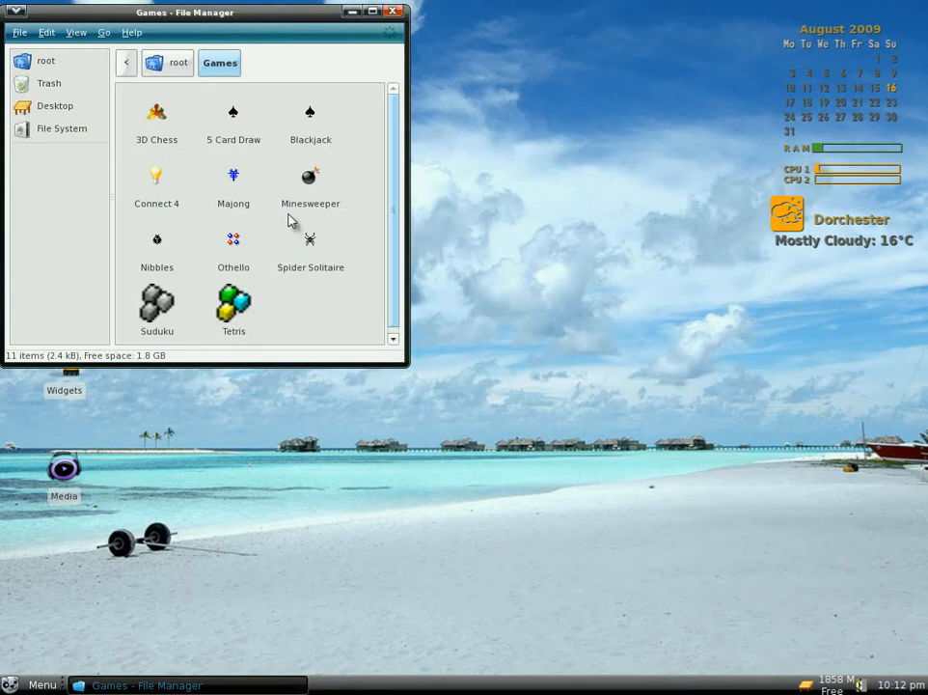
left_click(156, 115)
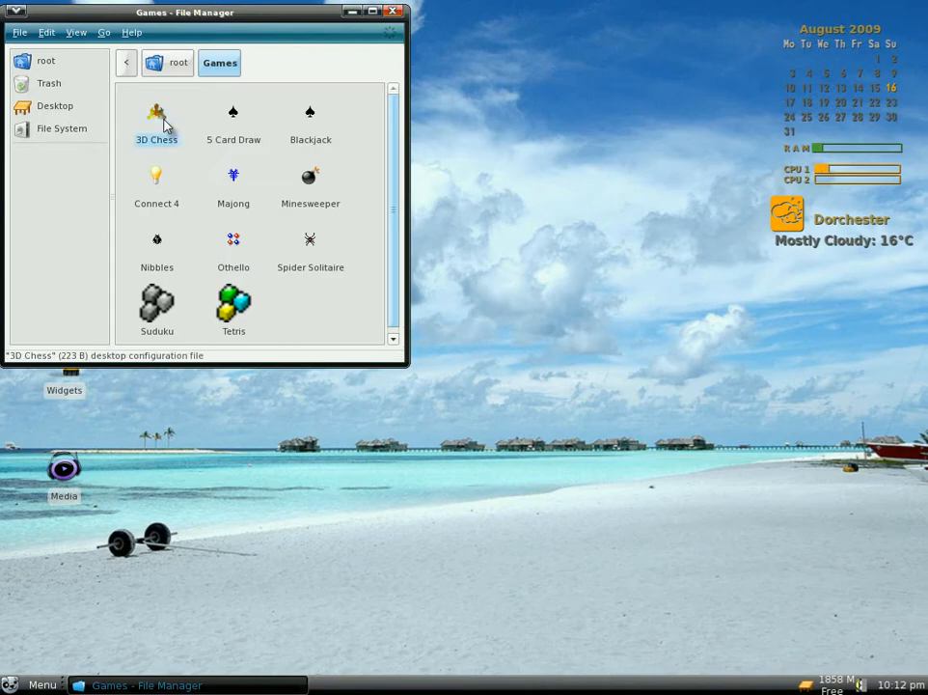
double_click(157, 116)
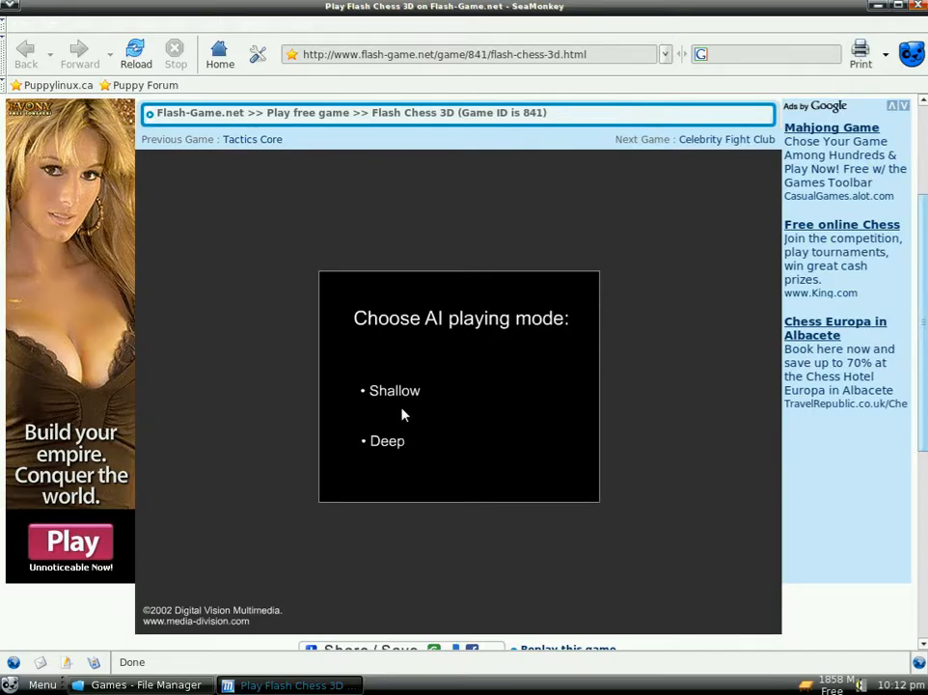
mouse_move(393, 391)
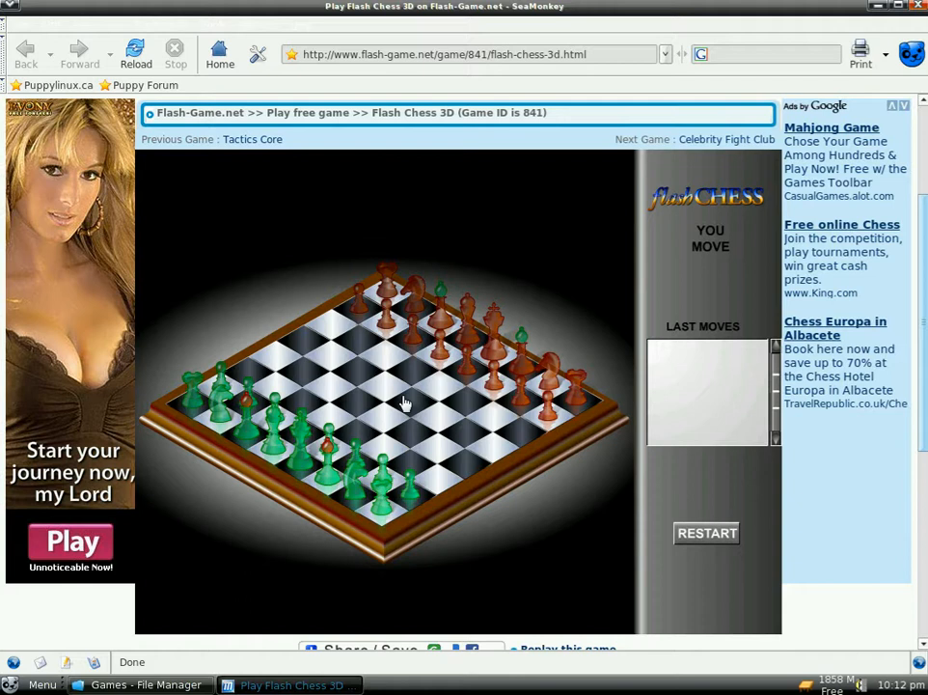
mouse_move(707, 180)
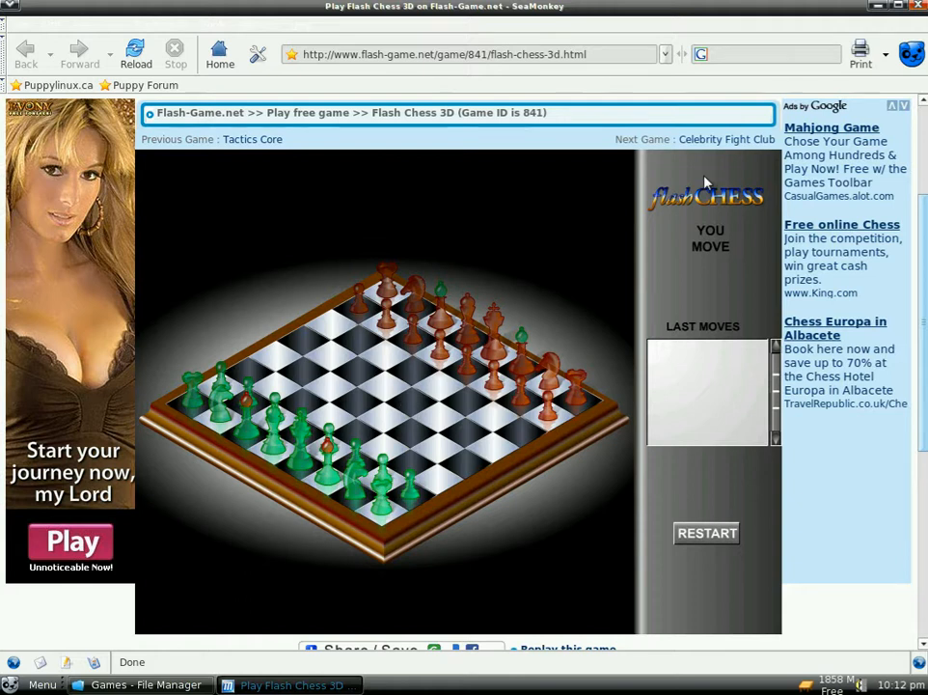
mouse_move(911, 11)
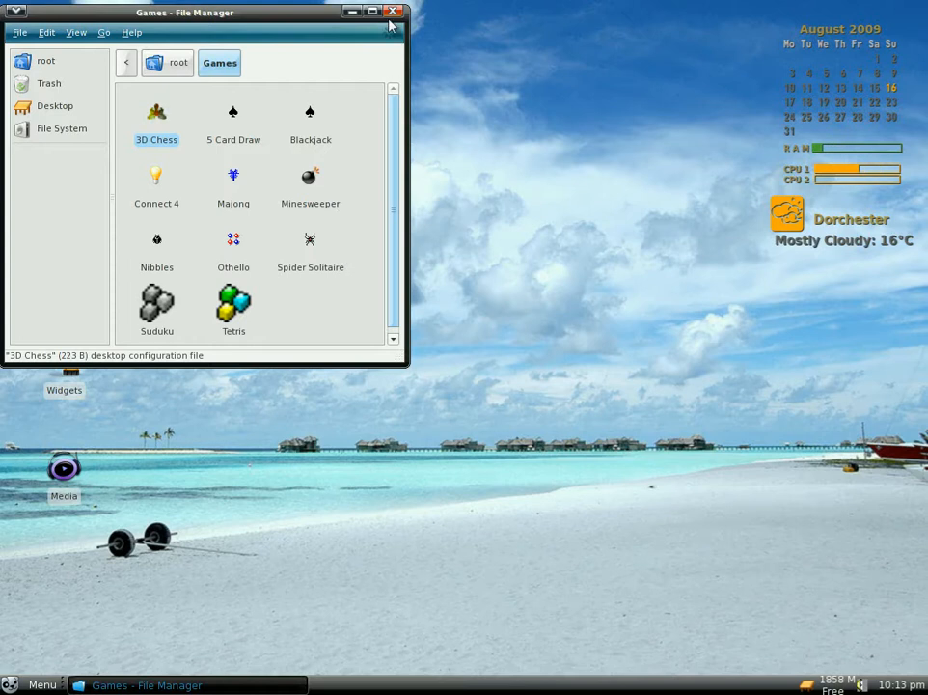
Close Games, then open the Media folder to view VLC, Inkscape Lite and others, and close it
left_click(392, 10)
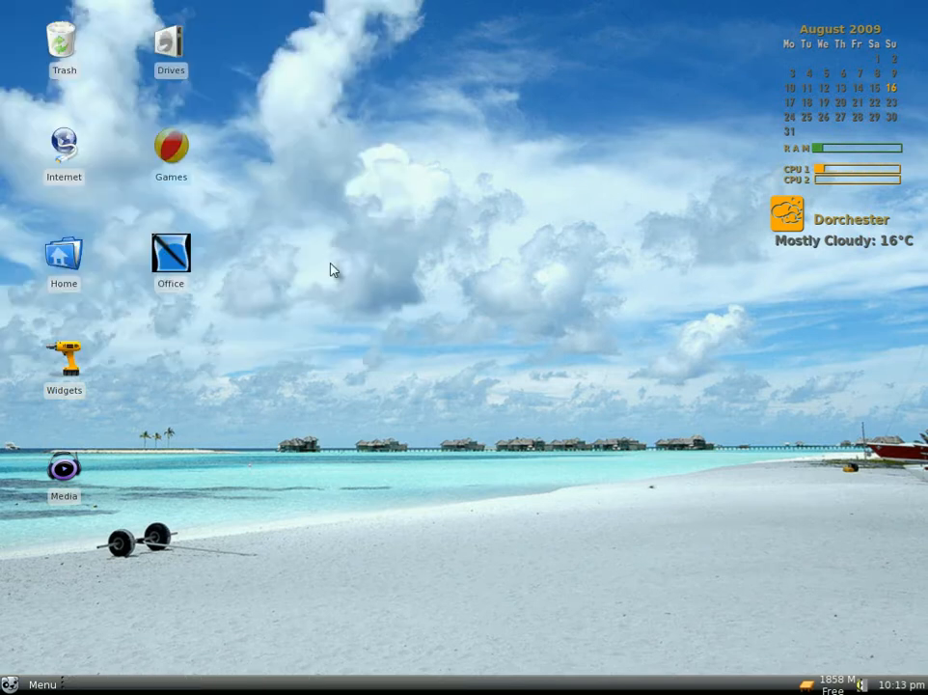
mouse_move(64, 475)
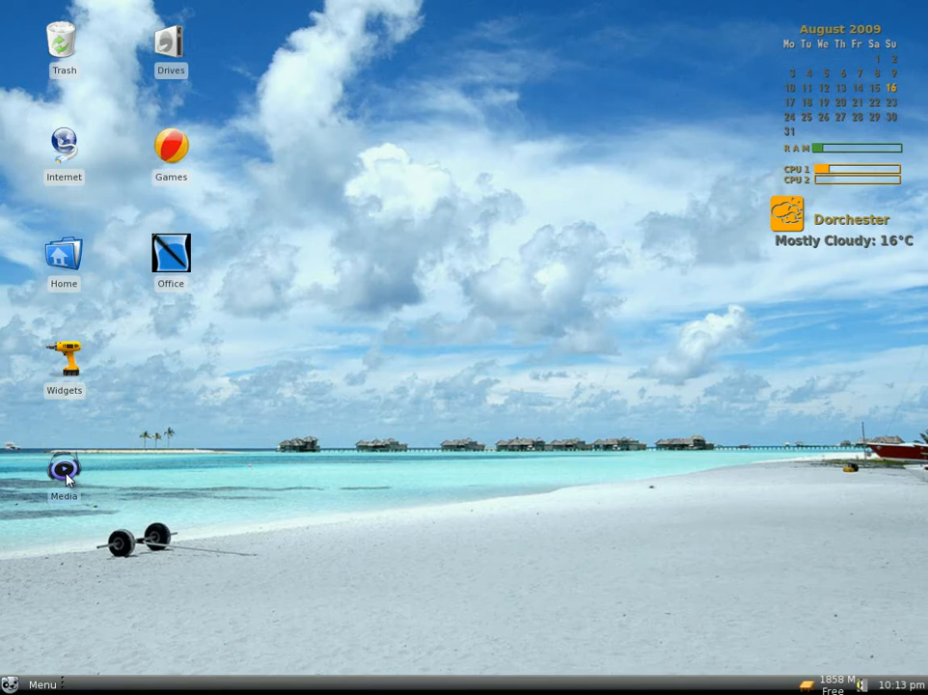
double_click(64, 469)
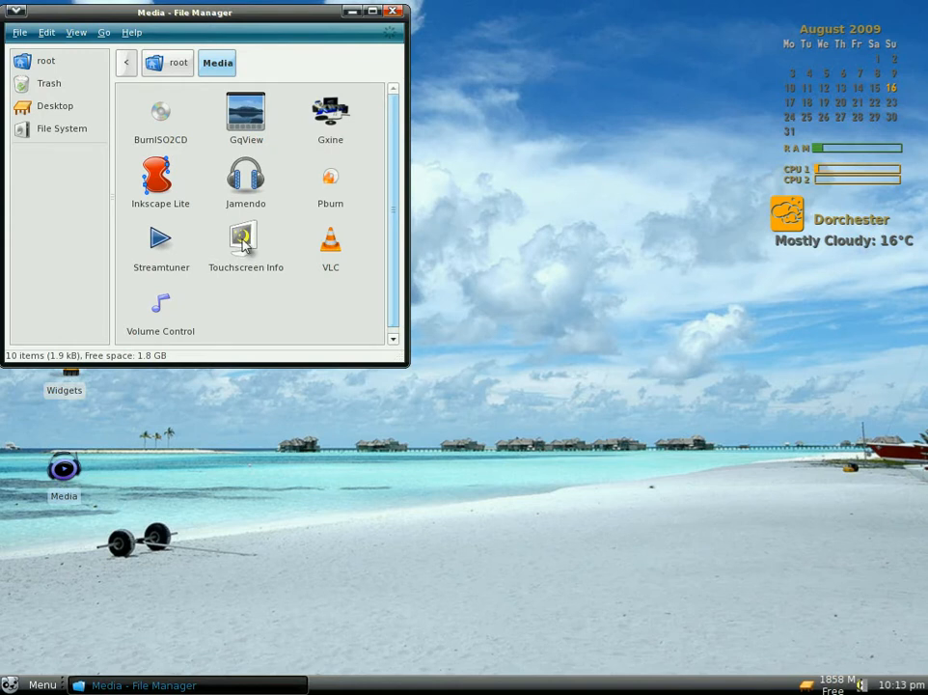
mouse_move(171, 172)
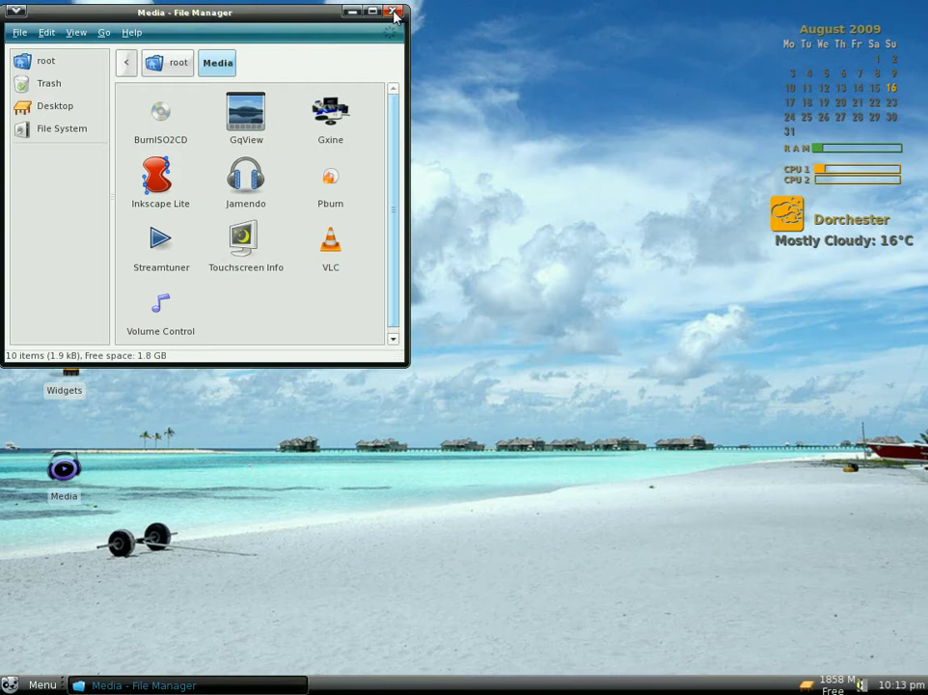
left_click(396, 11)
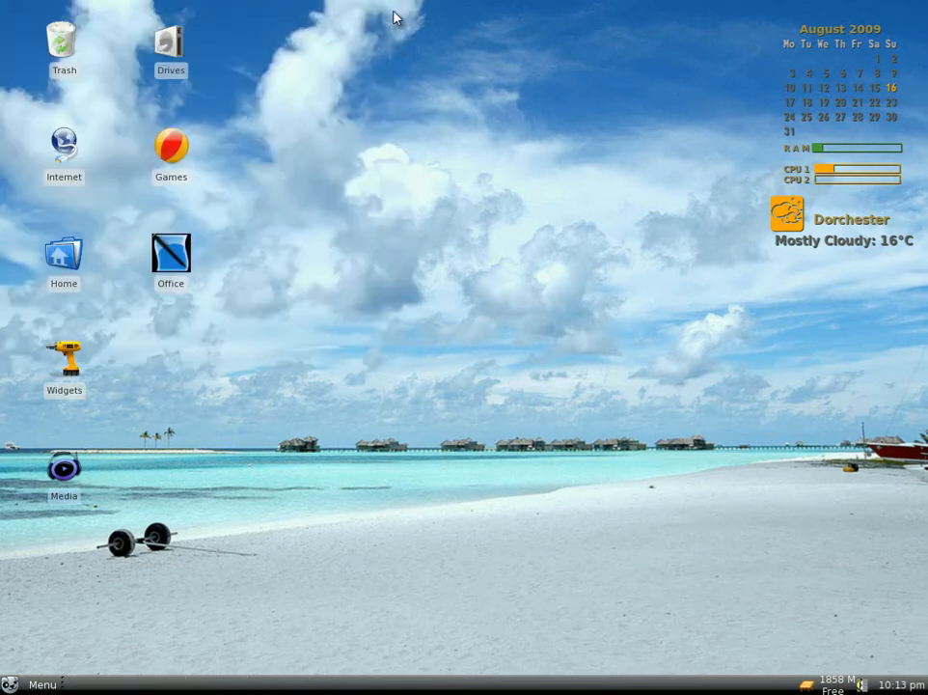
mouse_move(71, 359)
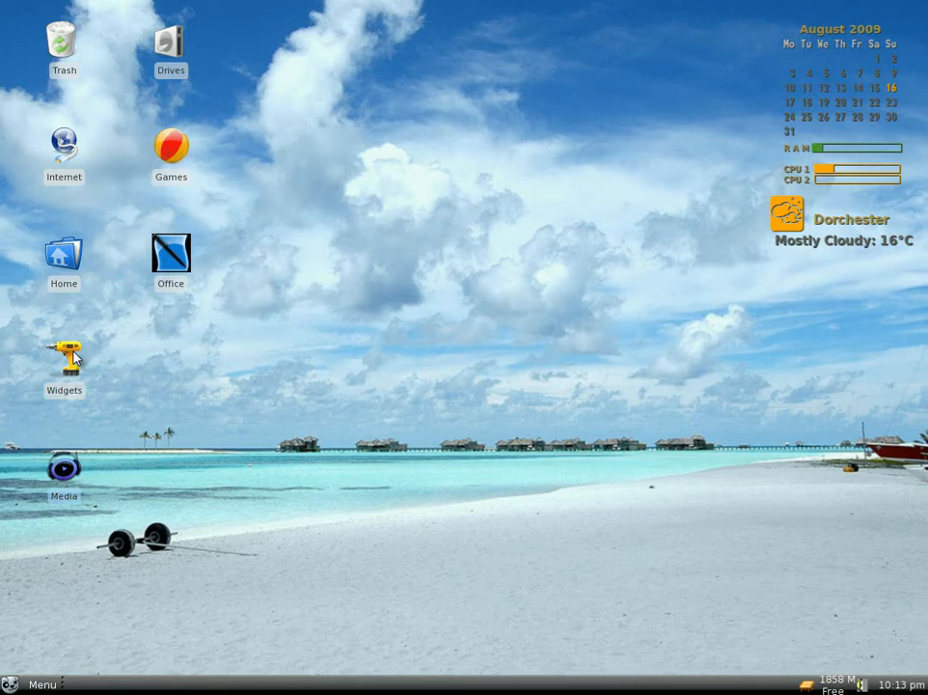
Open Pwidgets from the Widgets icon to view its widget list, then quit without applying changes
double_click(63, 355)
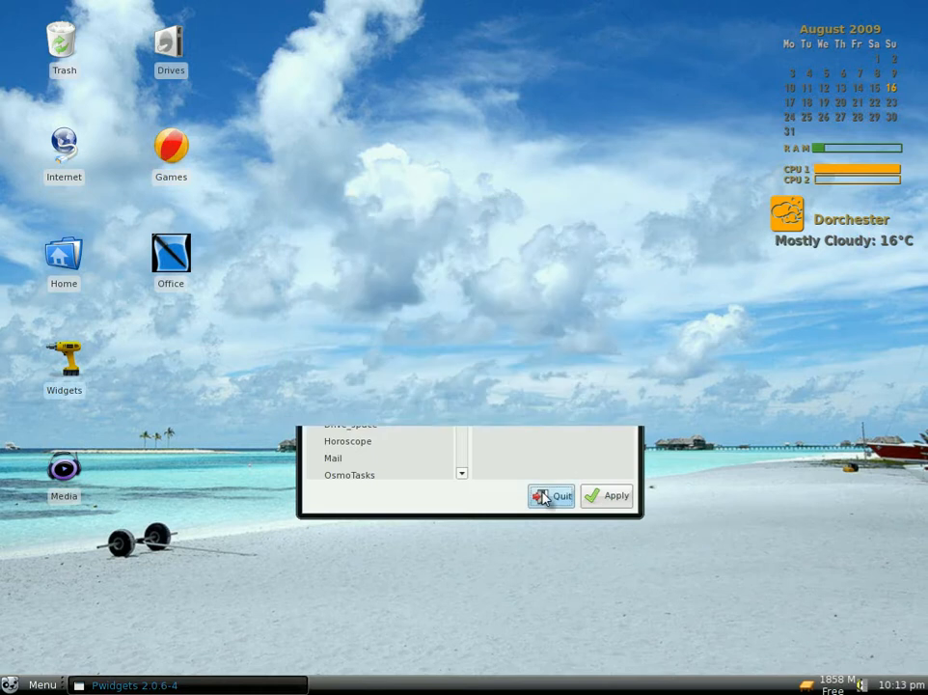
left_click(551, 496)
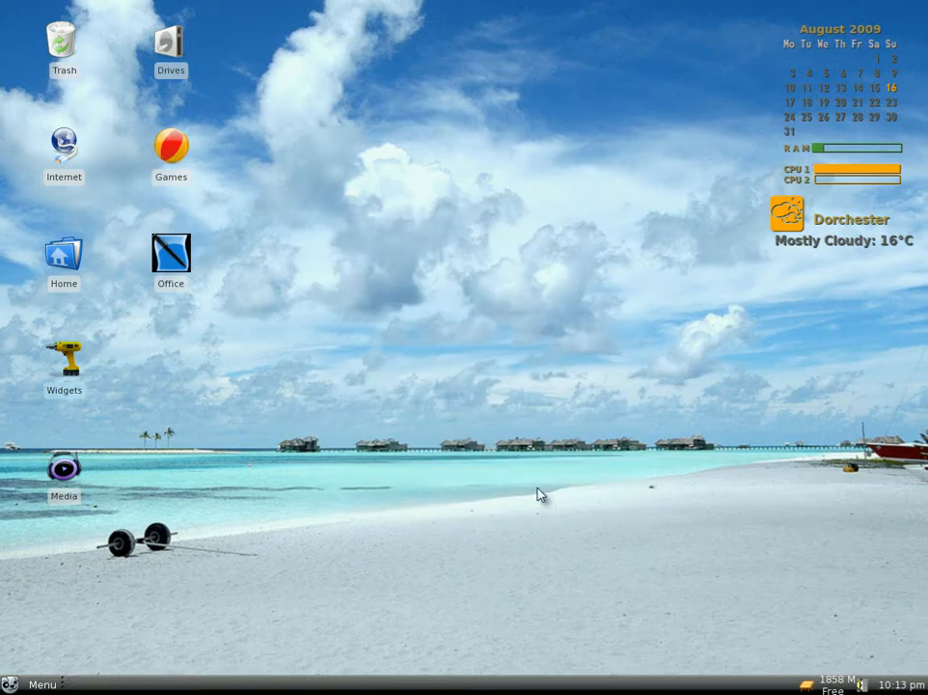
mouse_move(64, 143)
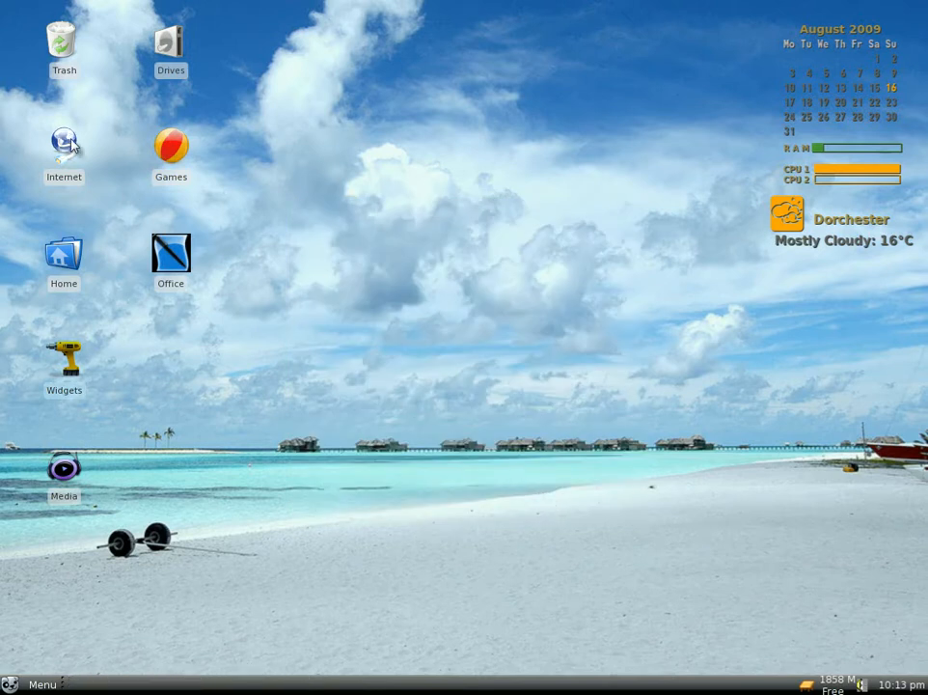
double_click(63, 142)
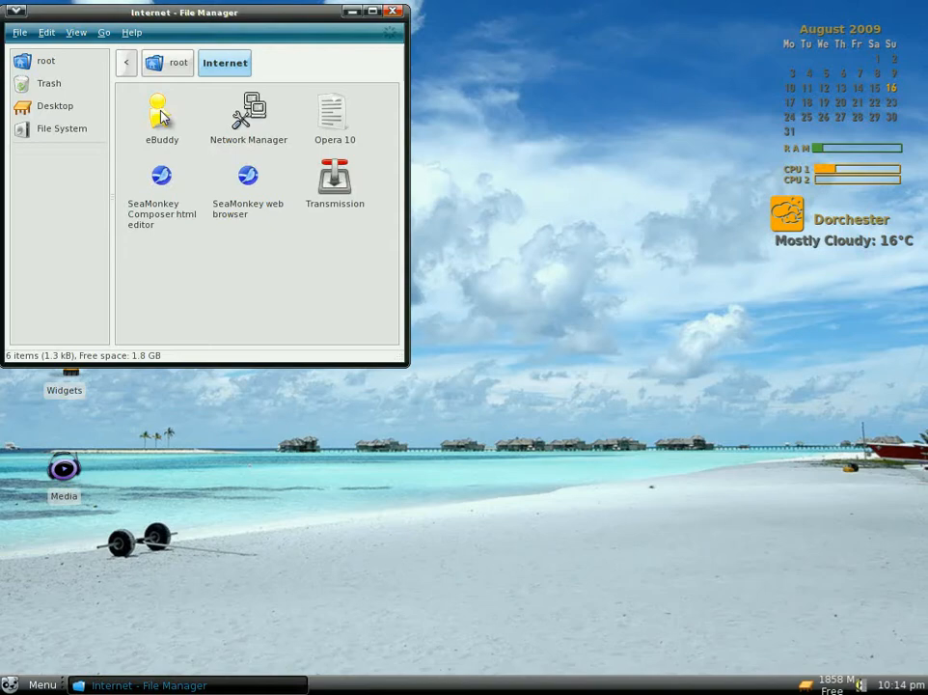
double_click(161, 114)
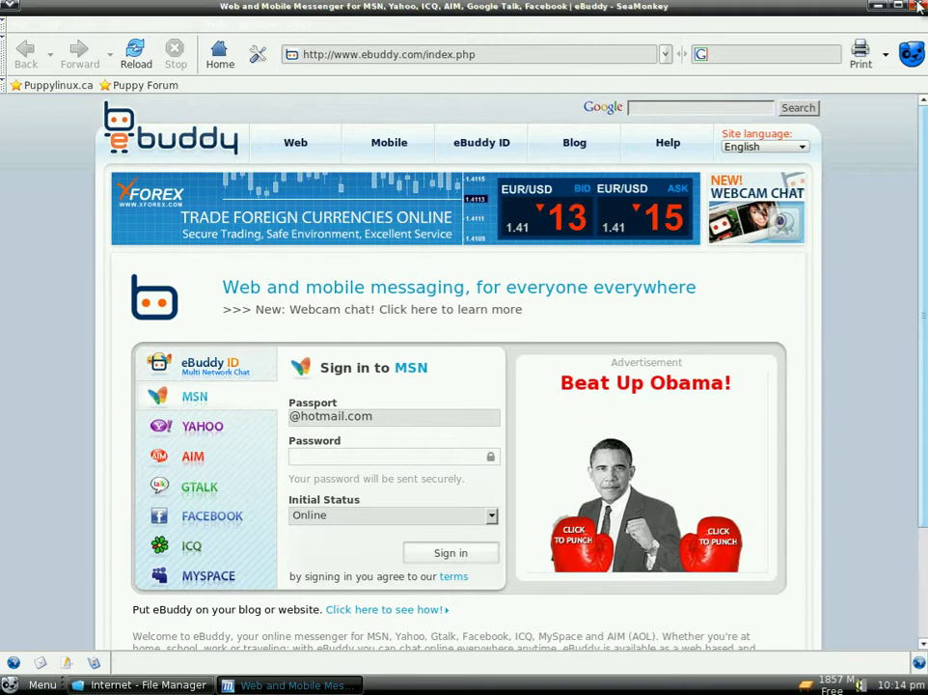
left_click(918, 13)
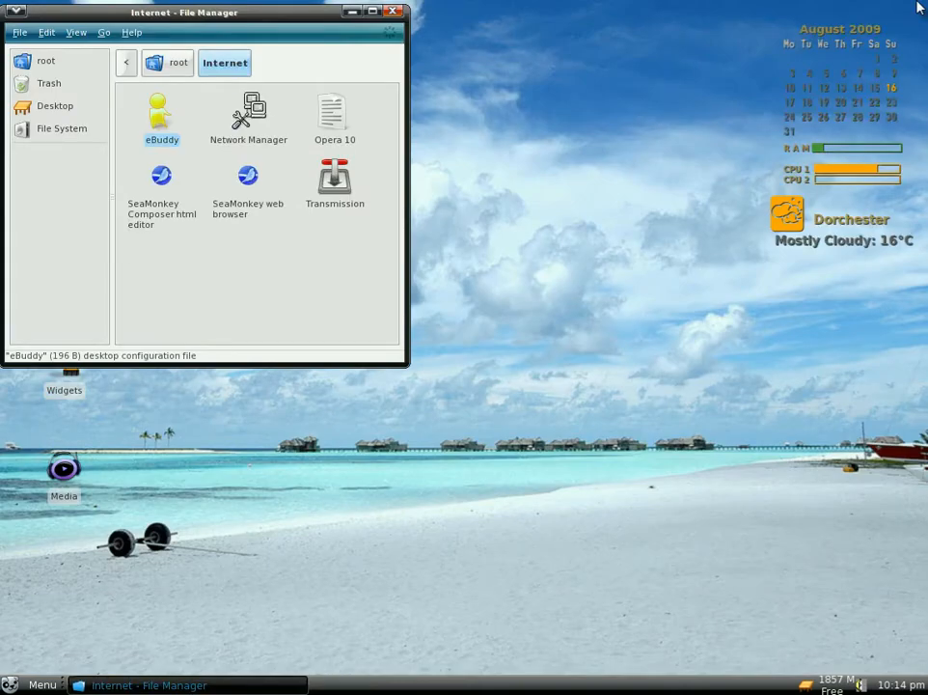
mouse_move(349, 223)
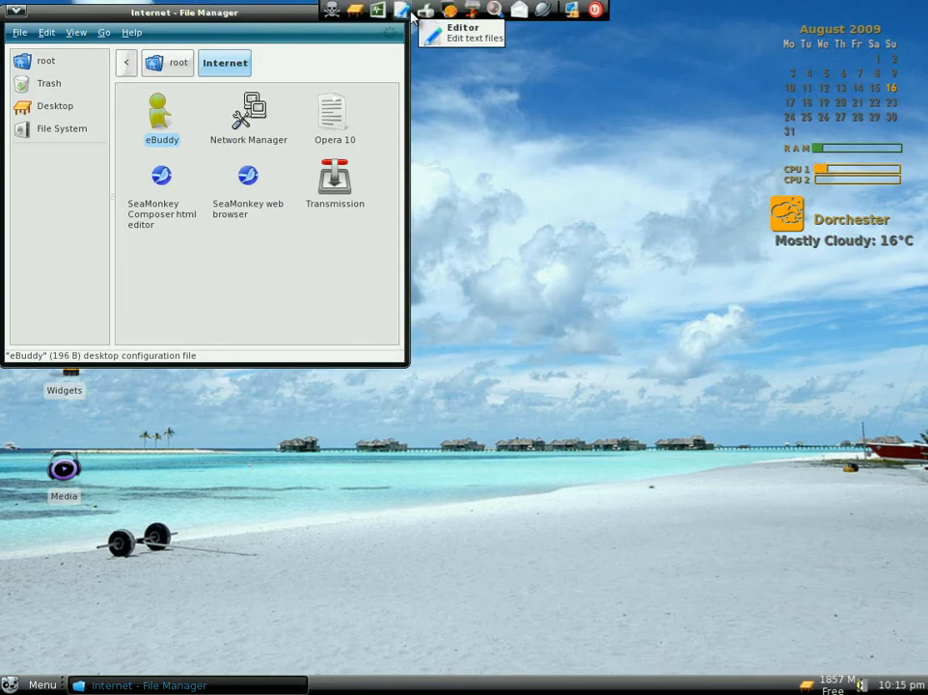
mouse_move(514, 13)
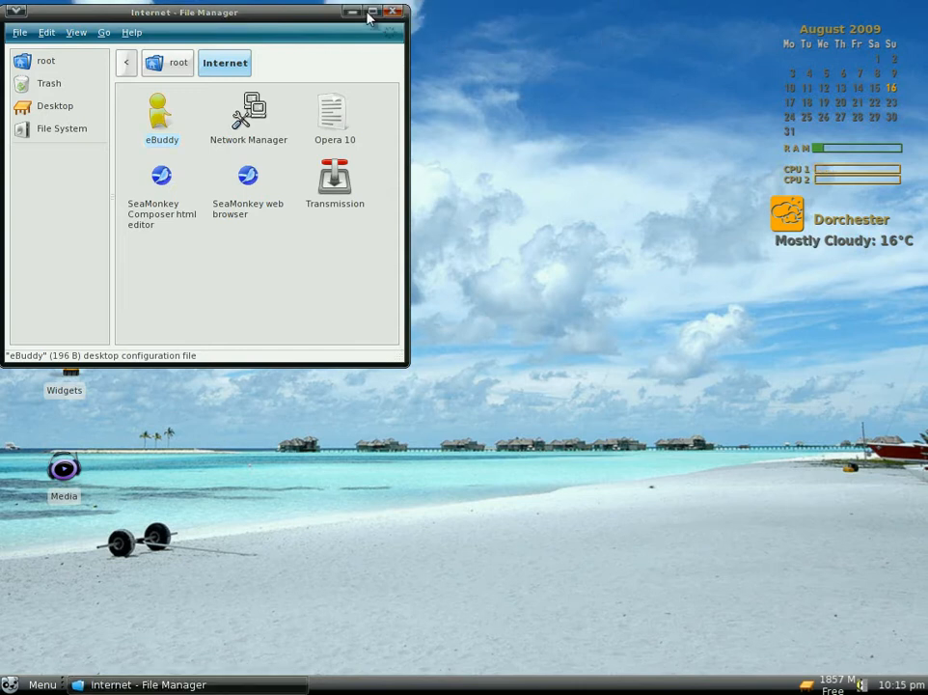
left_click(378, 12)
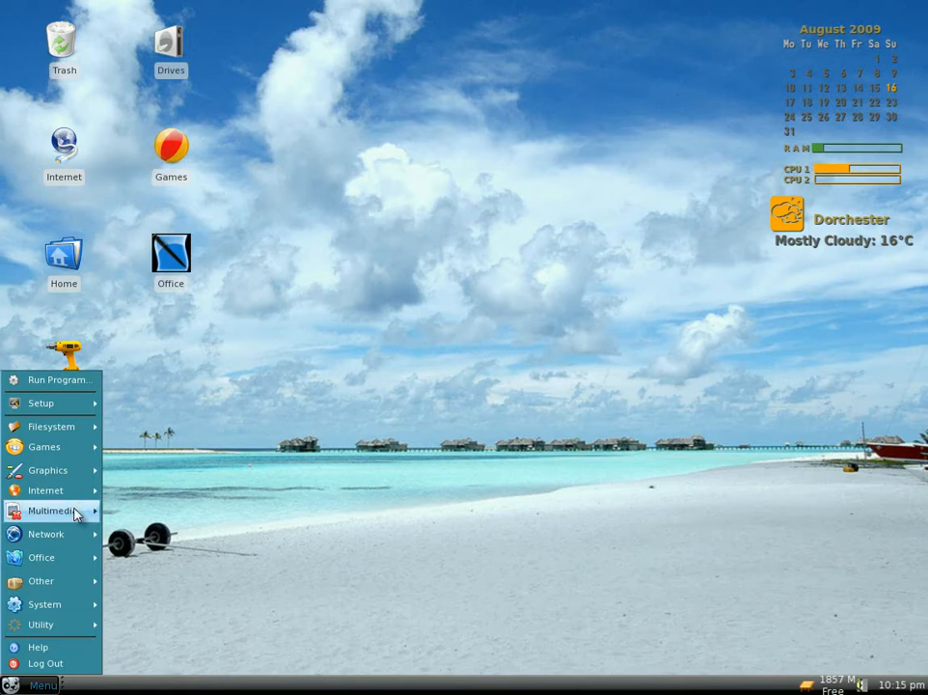
left_click(45, 490)
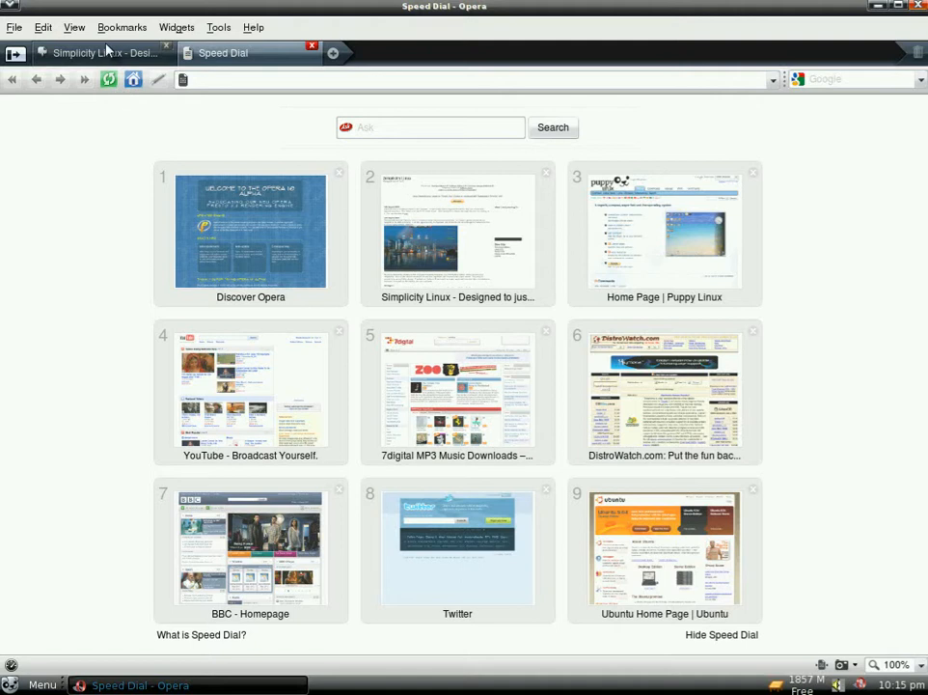
mouse_move(111, 50)
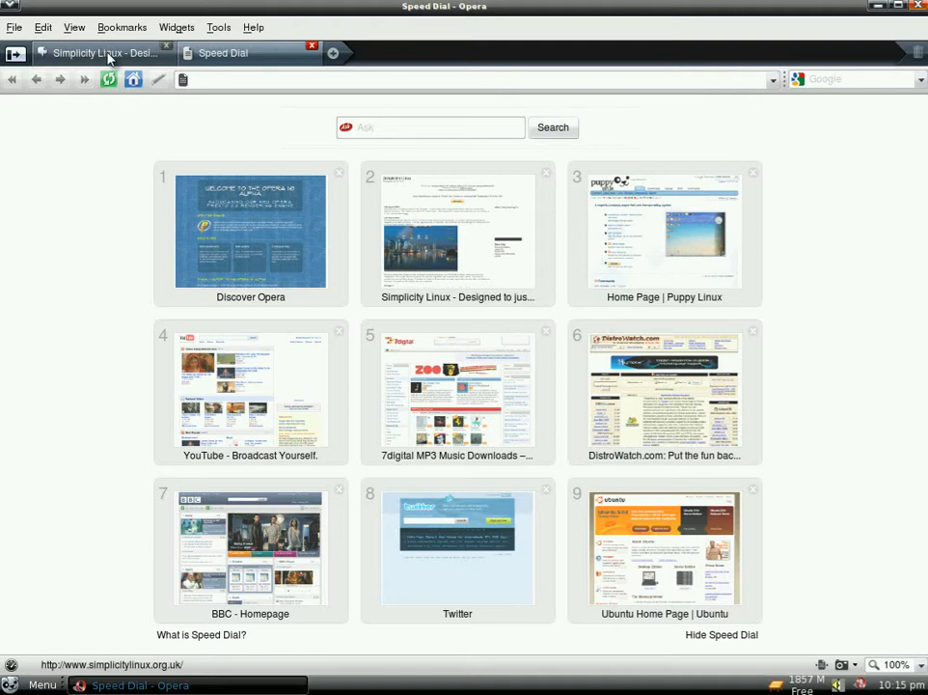
left_click(96, 53)
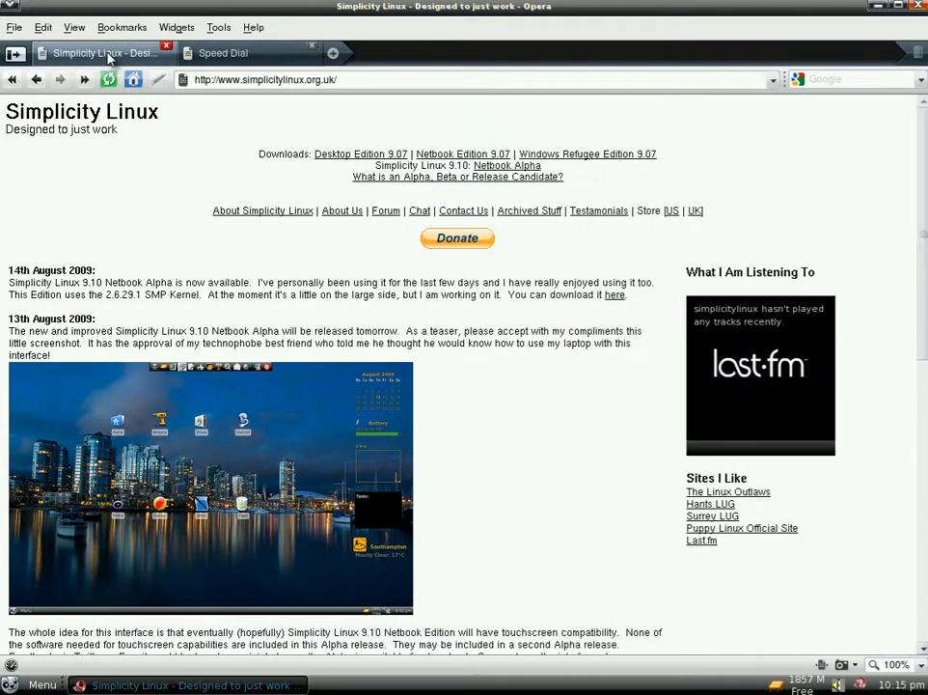
mouse_move(168, 52)
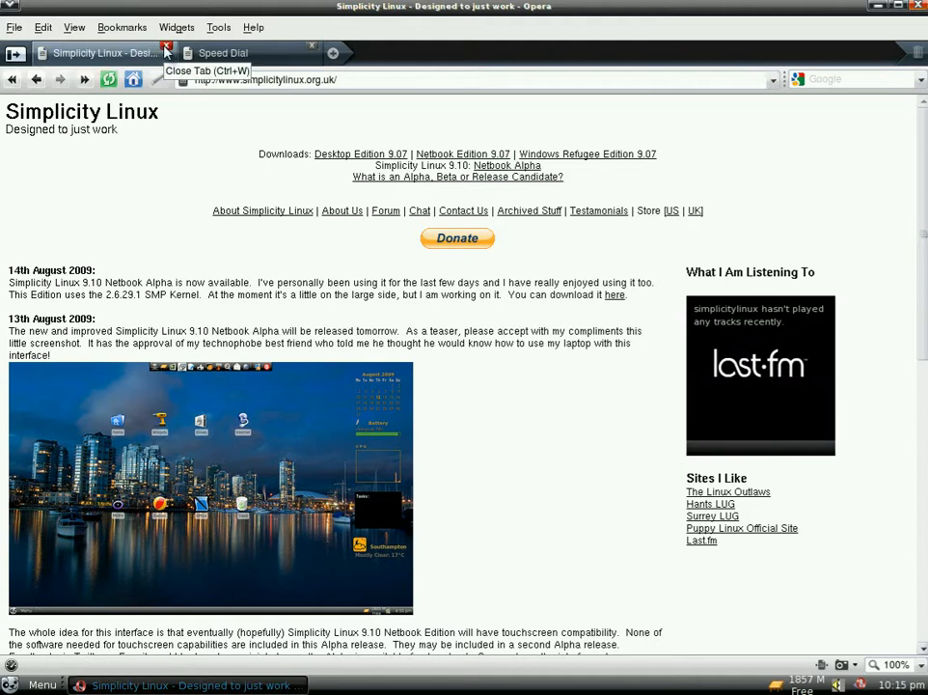
left_click(168, 46)
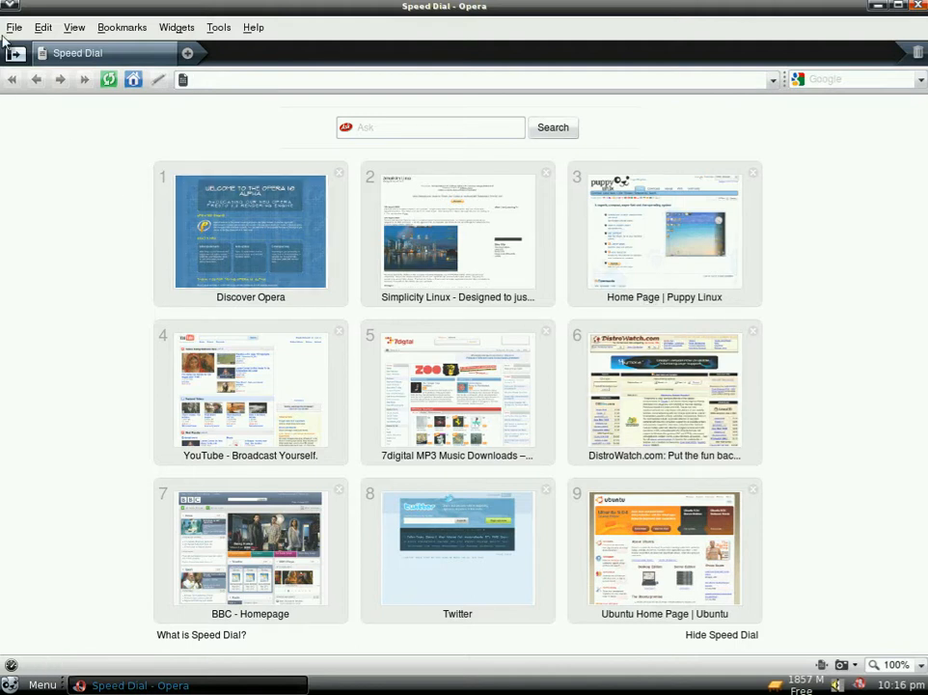
left_click(13, 55)
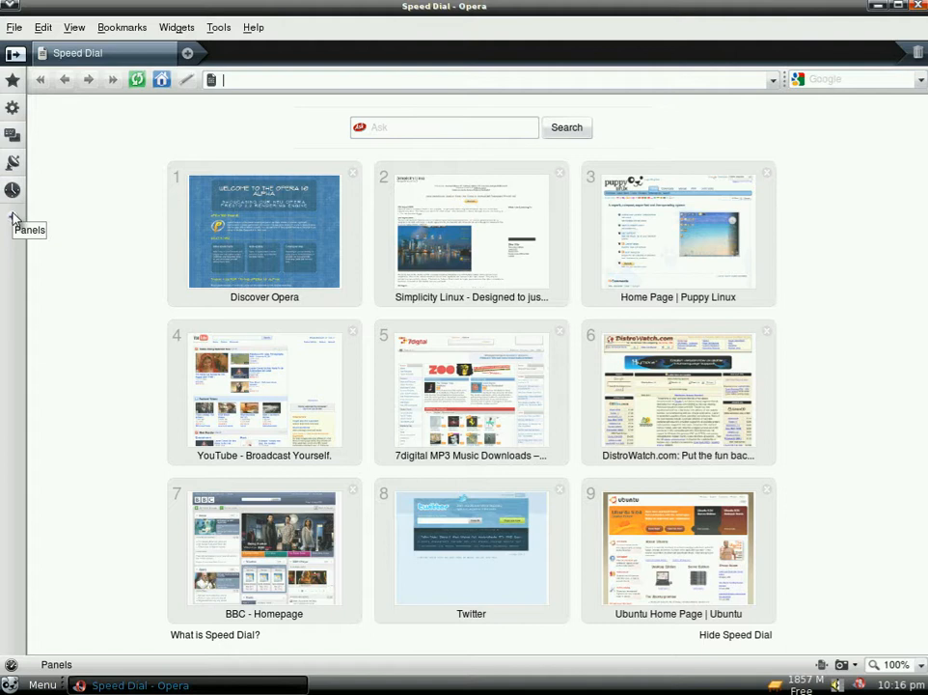
mouse_move(132, 187)
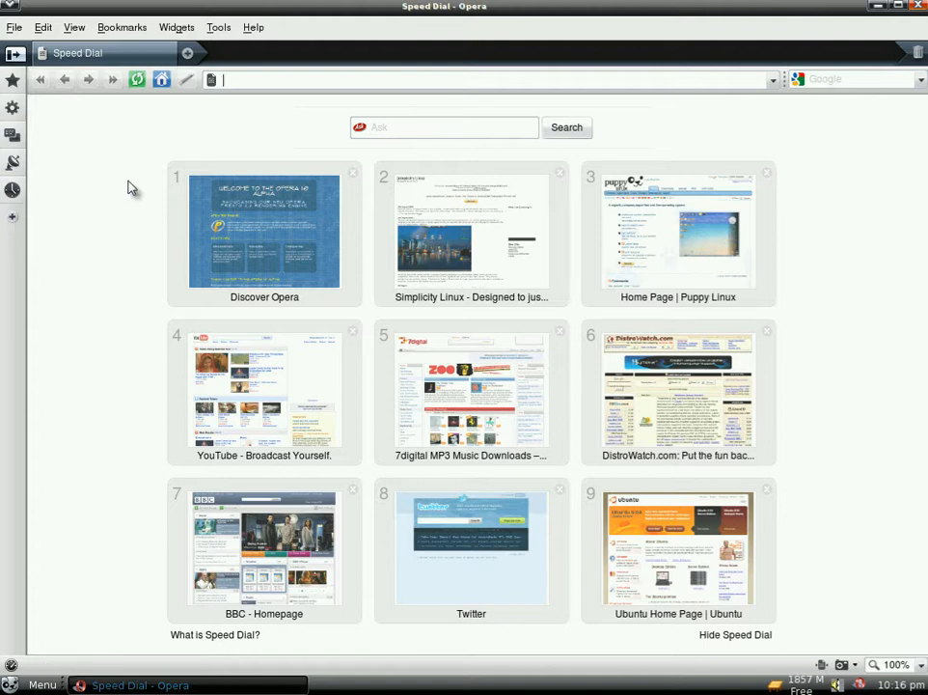
left_click(265, 229)
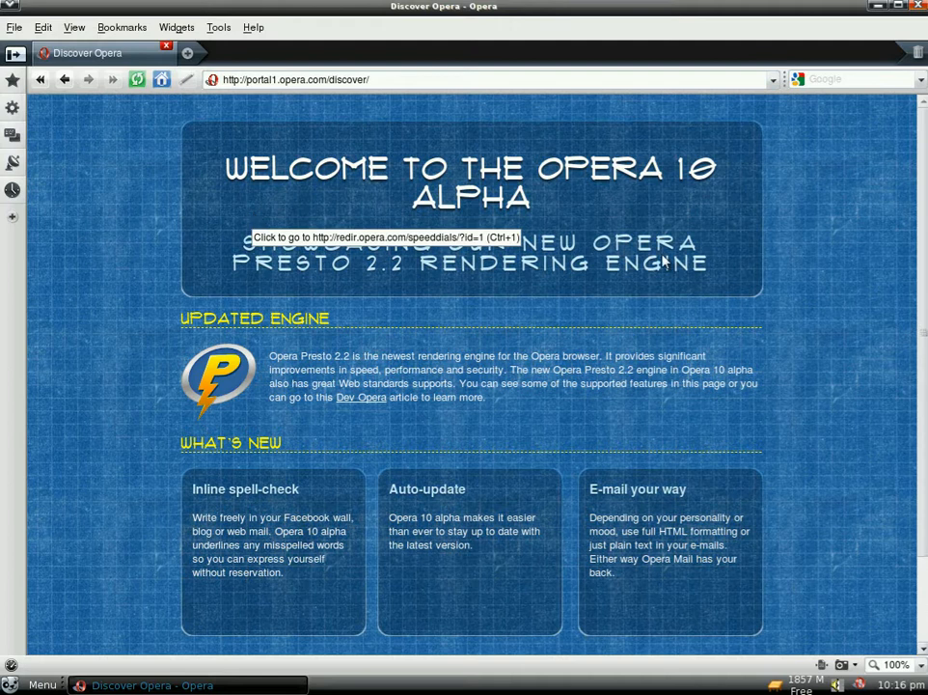
mouse_move(902, 309)
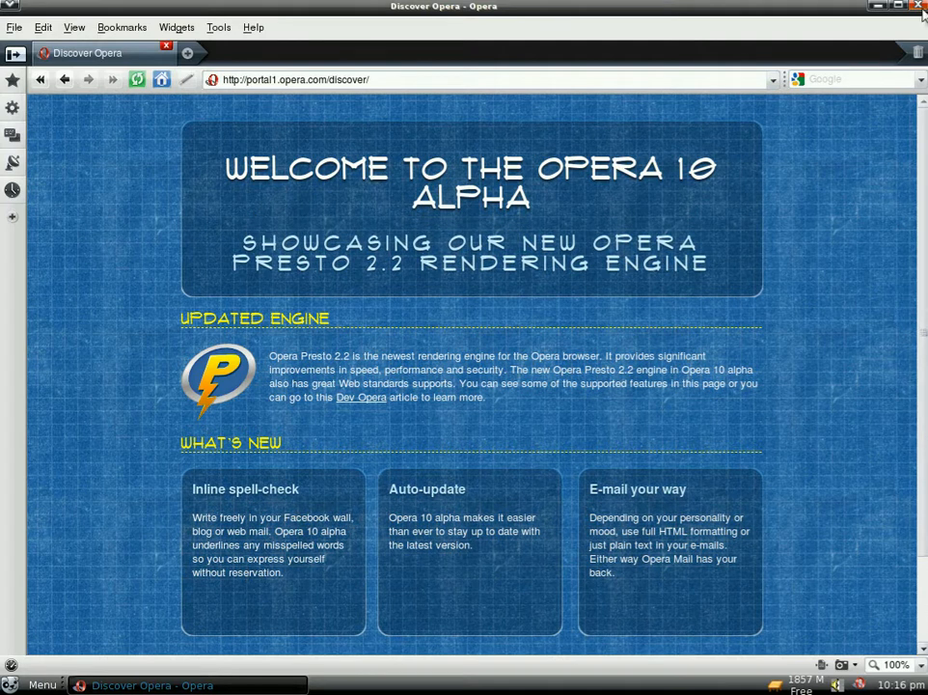
left_click(915, 9)
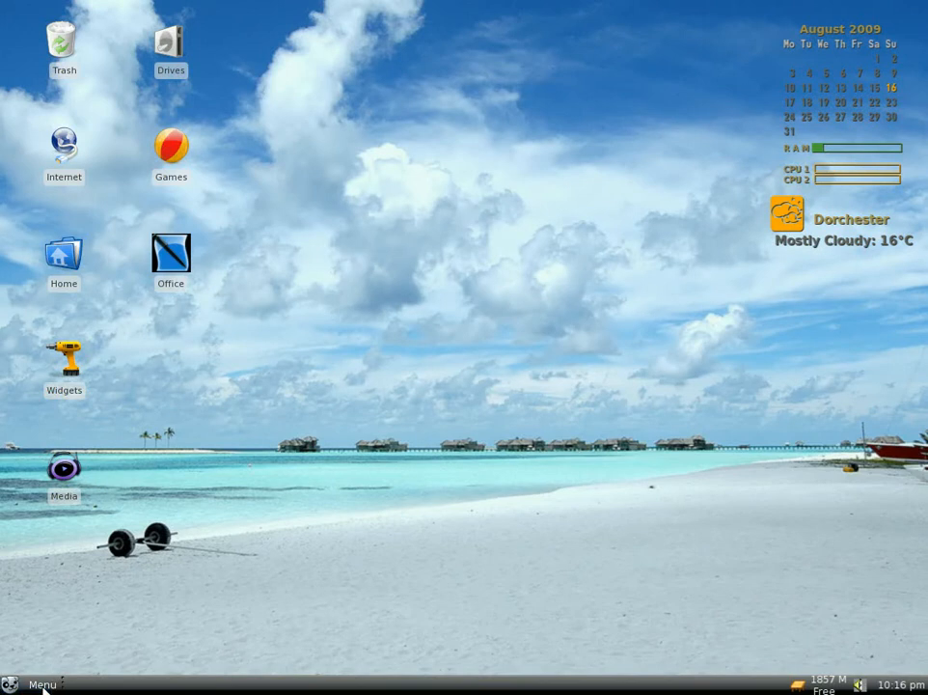
left_click(41, 684)
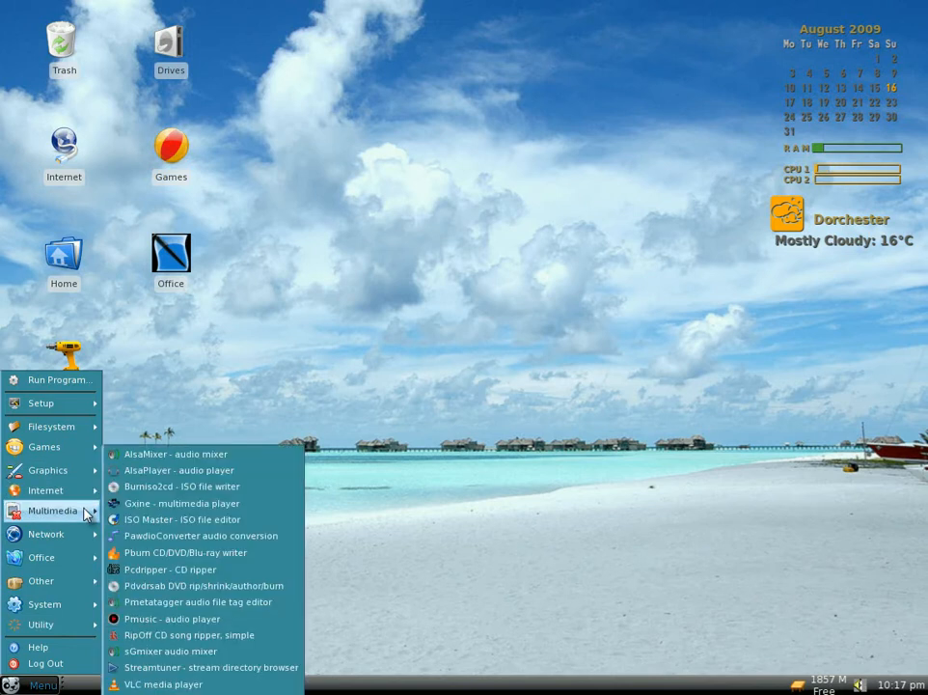
left_click(41, 558)
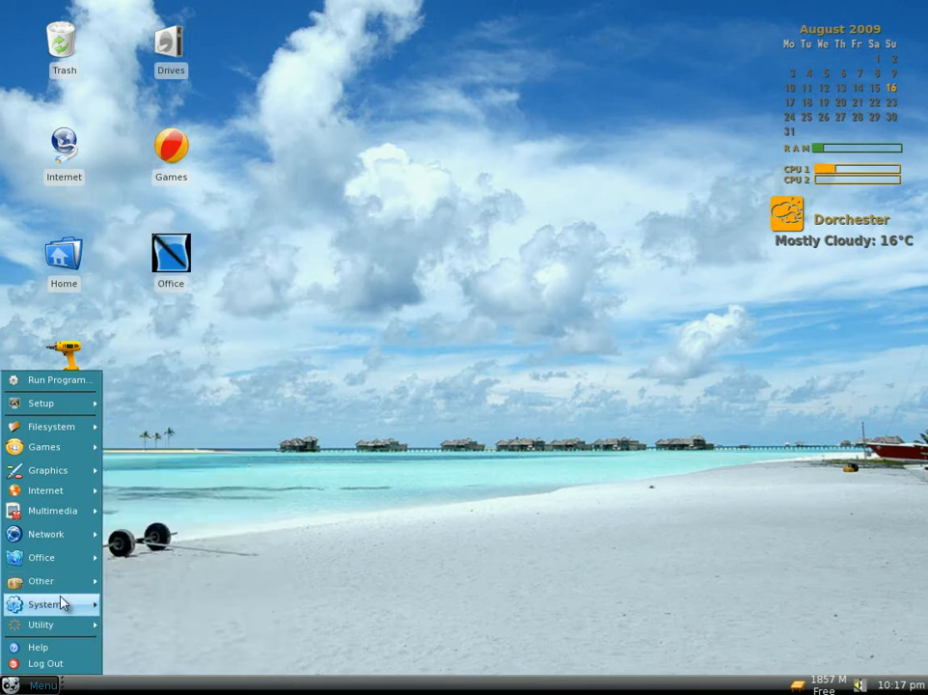
left_click(41, 624)
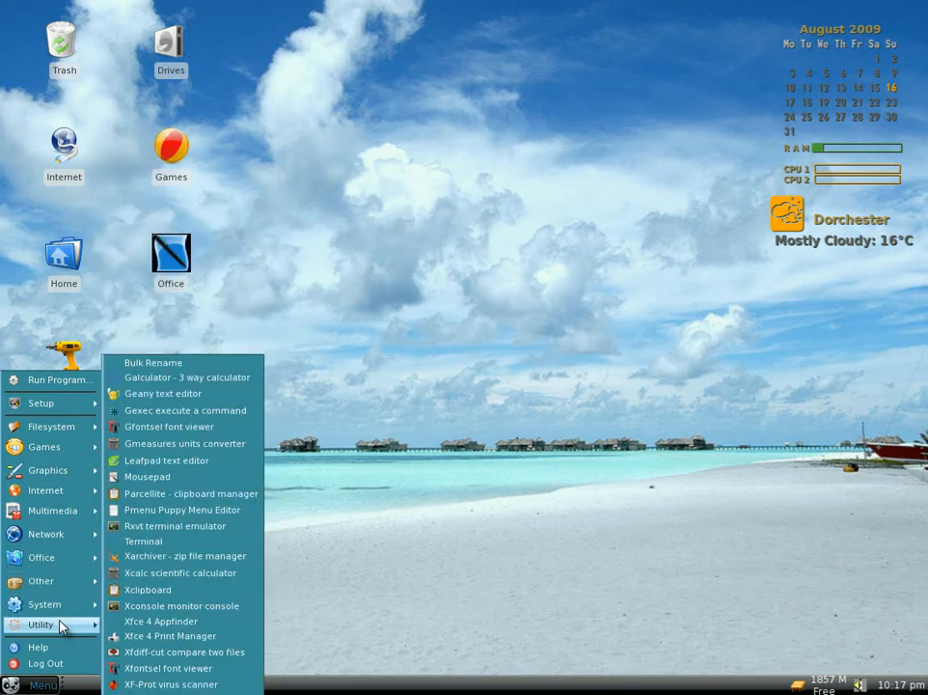
mouse_move(450, 504)
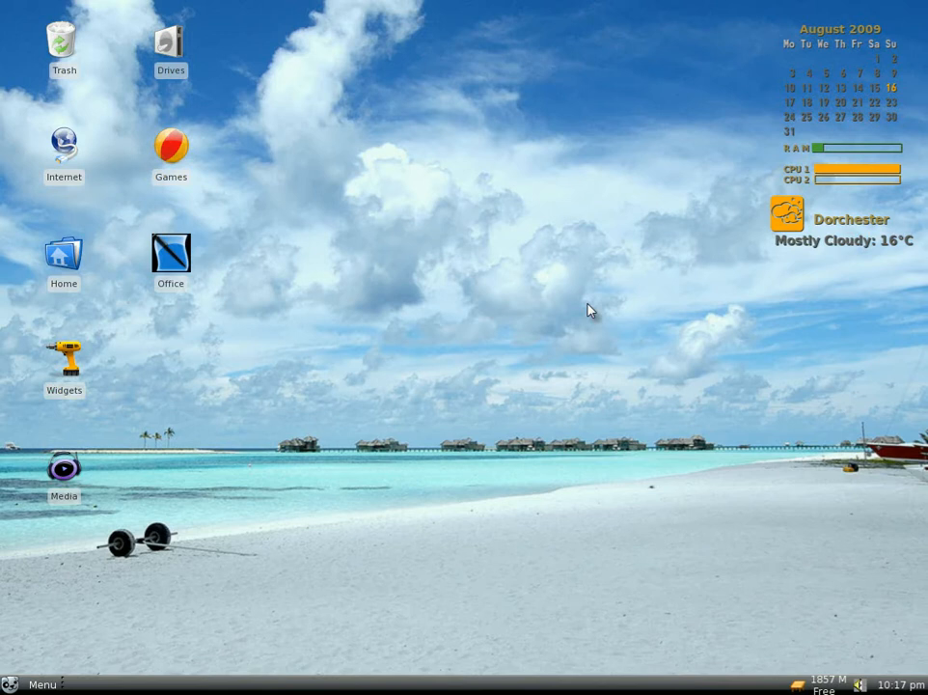
mouse_move(492, 266)
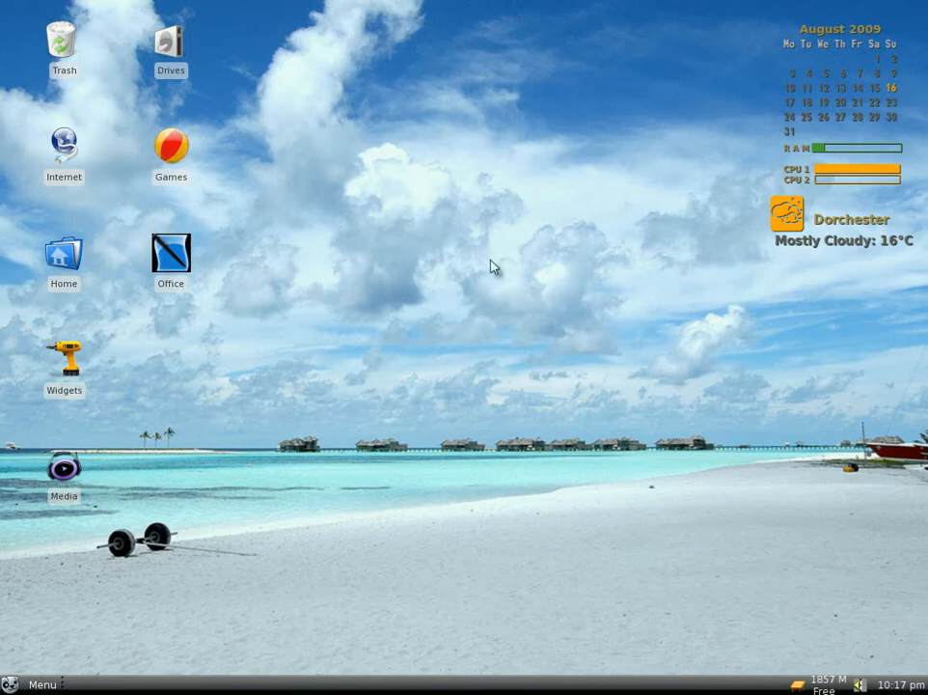
mouse_move(432, 330)
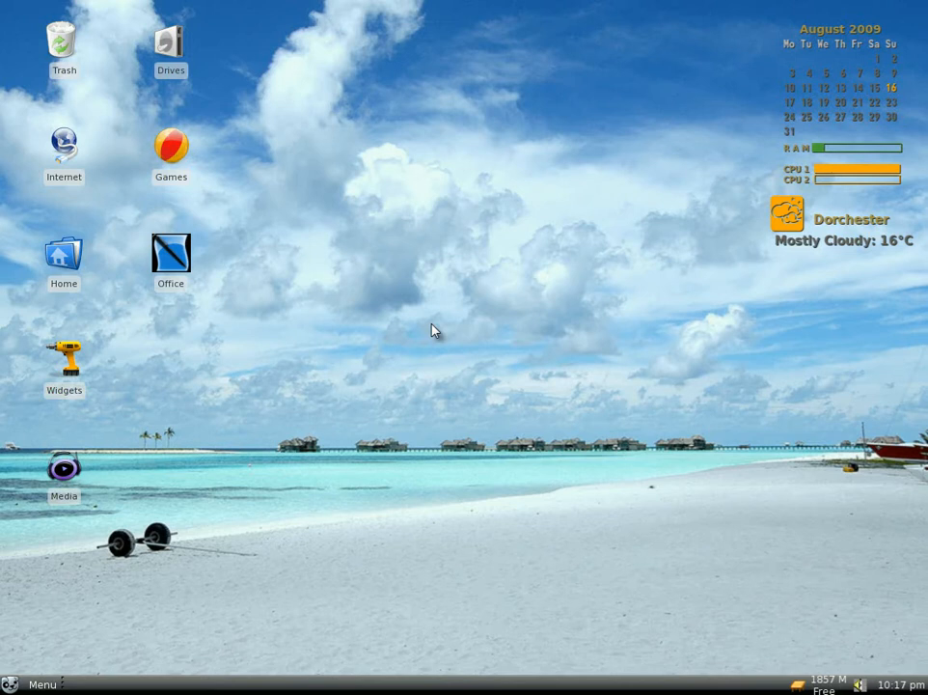